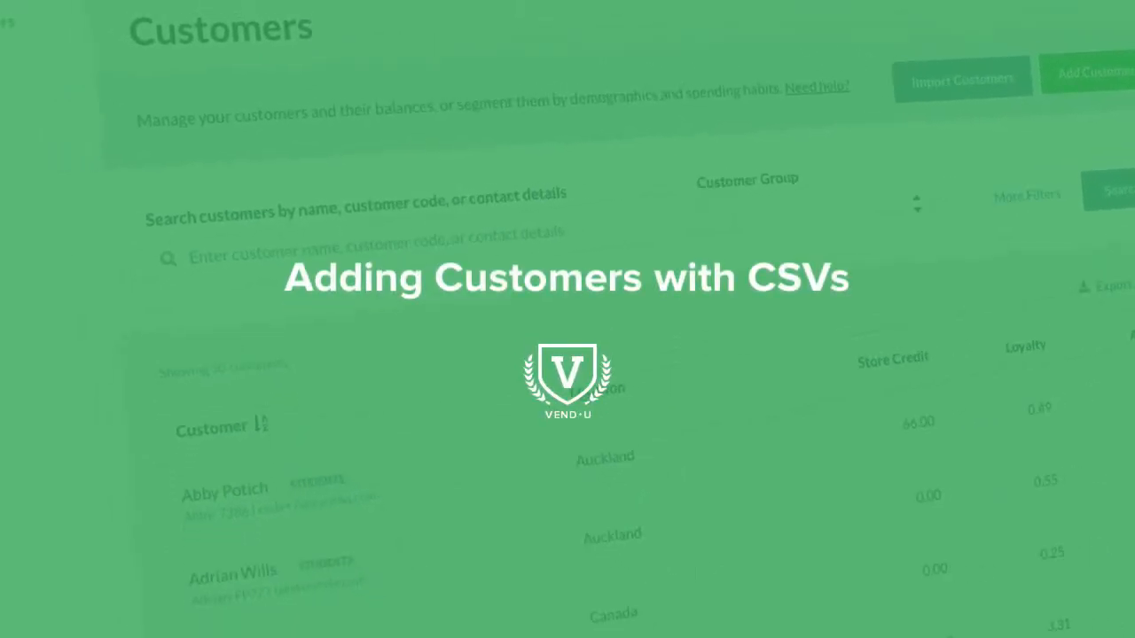
Choose Import Customers, then Import with CSV, on the Customers page
click(886, 137)
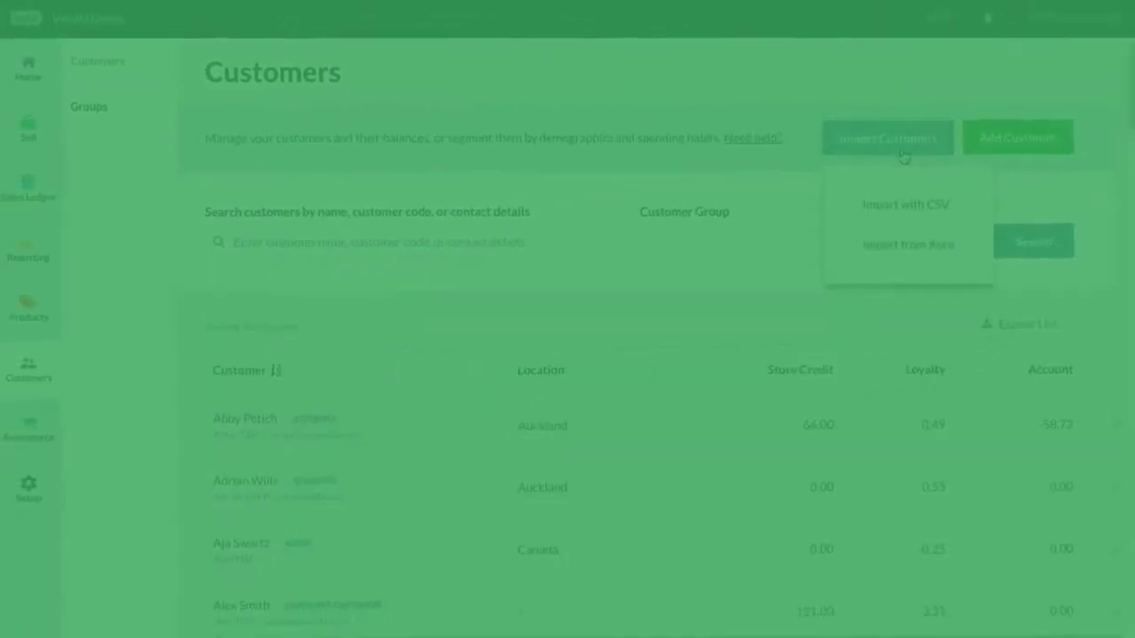
click(886, 138)
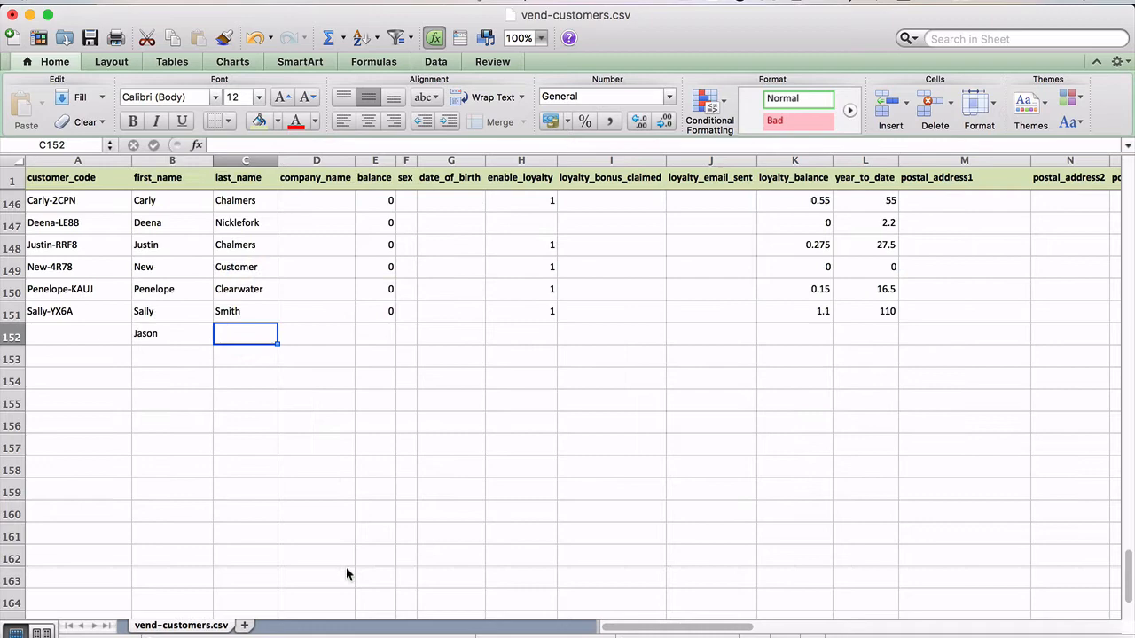
Enter customer details such as 'ABC' and '123 Smith Street' into row 152
text(ABC Dist.)
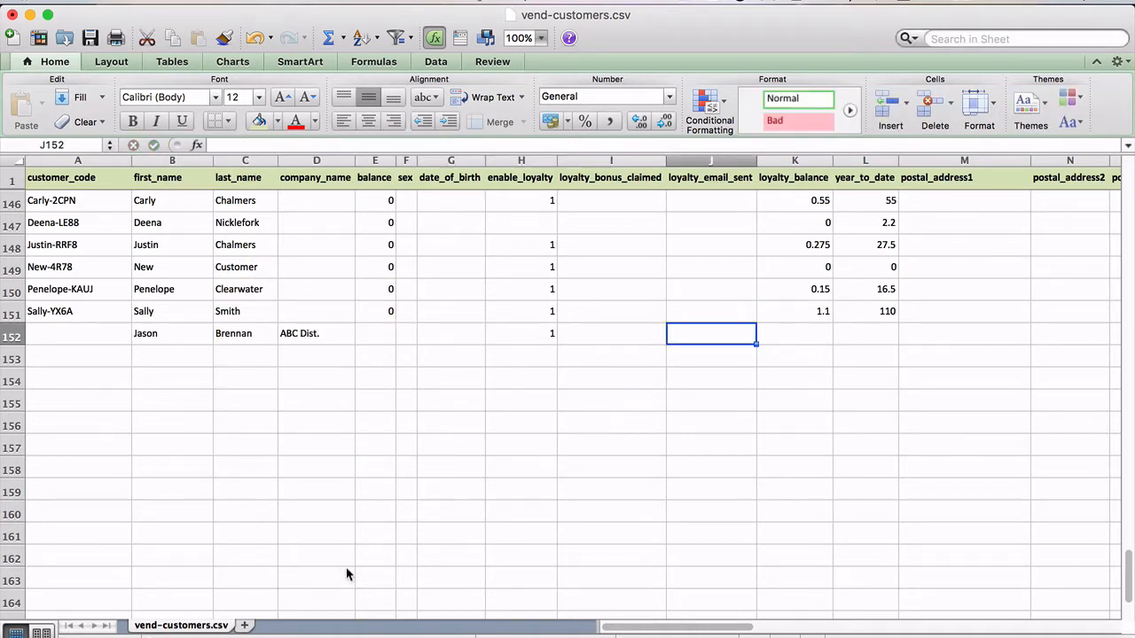
text(123 Smith Street)
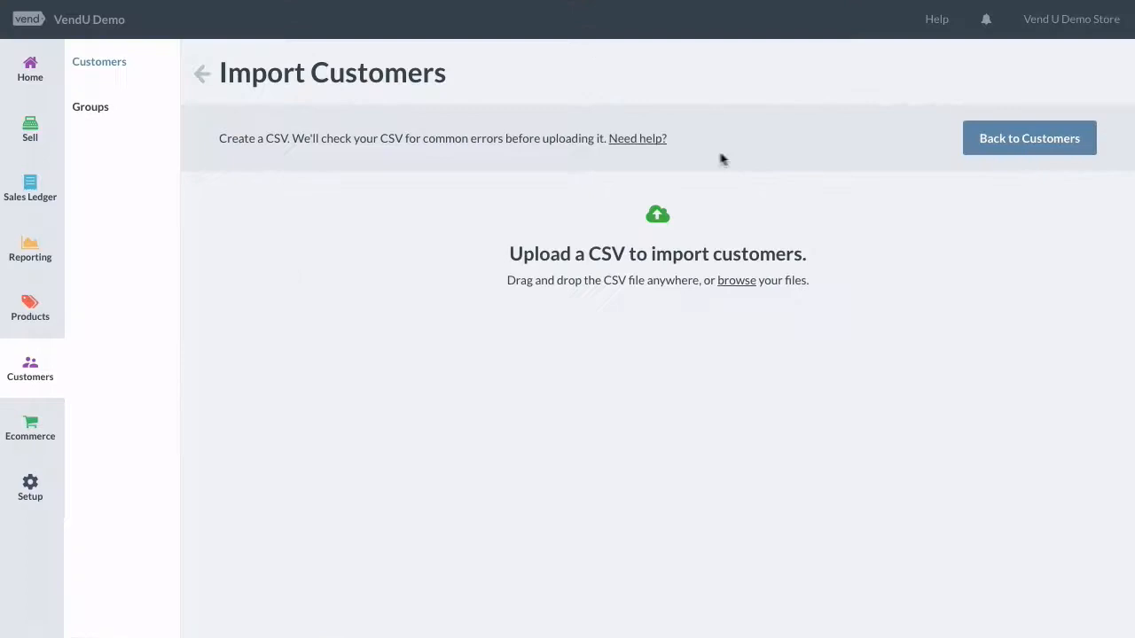
Expand the Need help? text on the Import Customers page
click(637, 138)
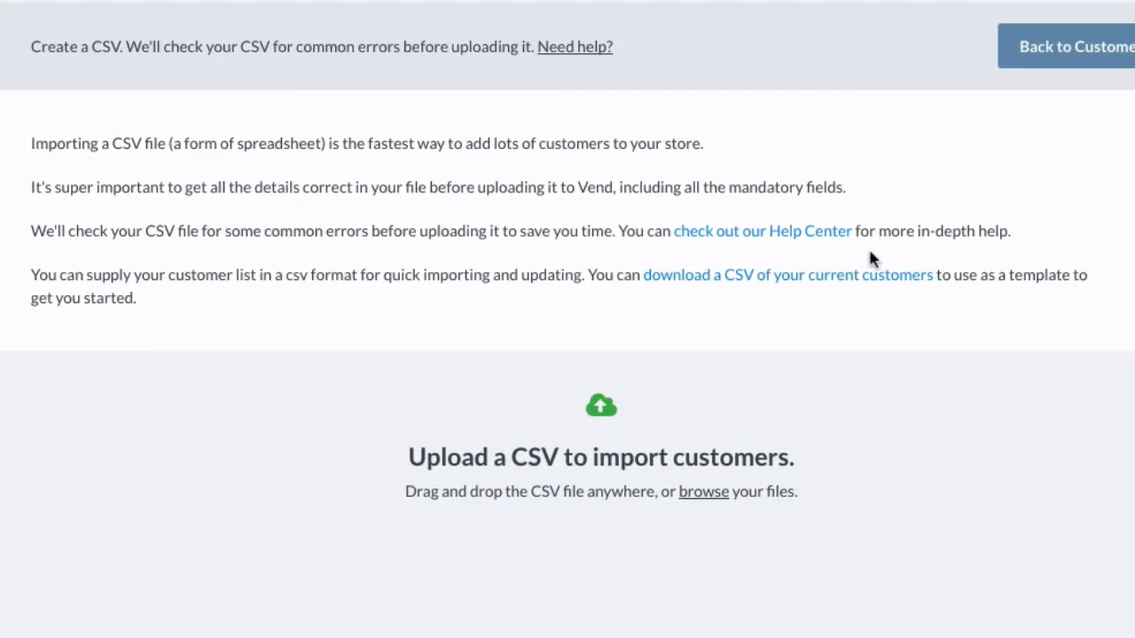
mouse_move(700, 255)
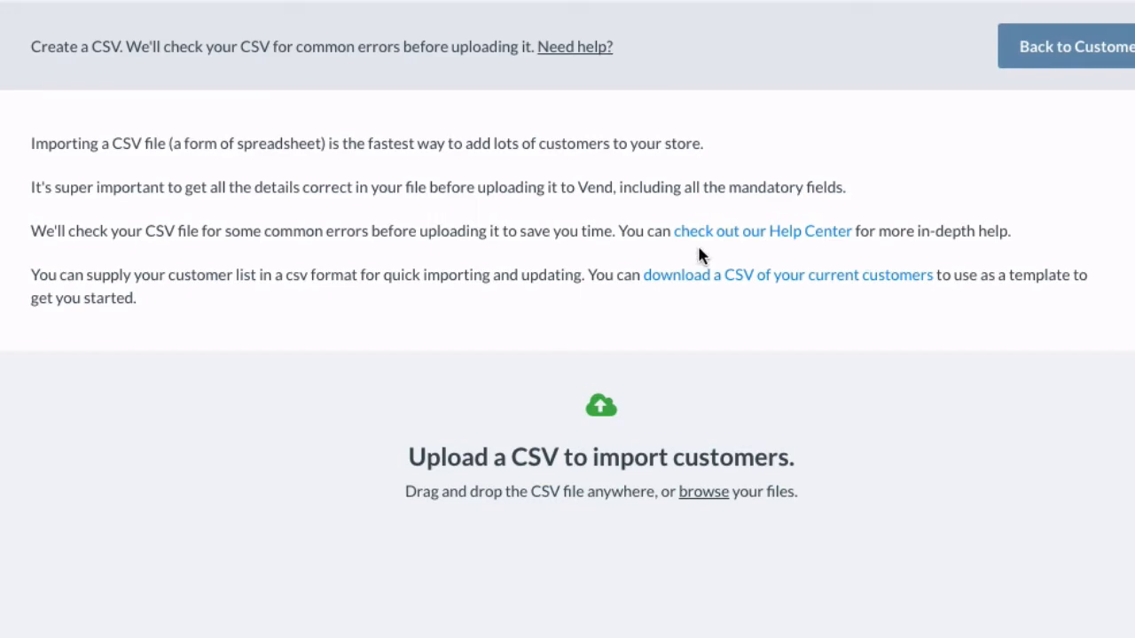
mouse_move(756, 295)
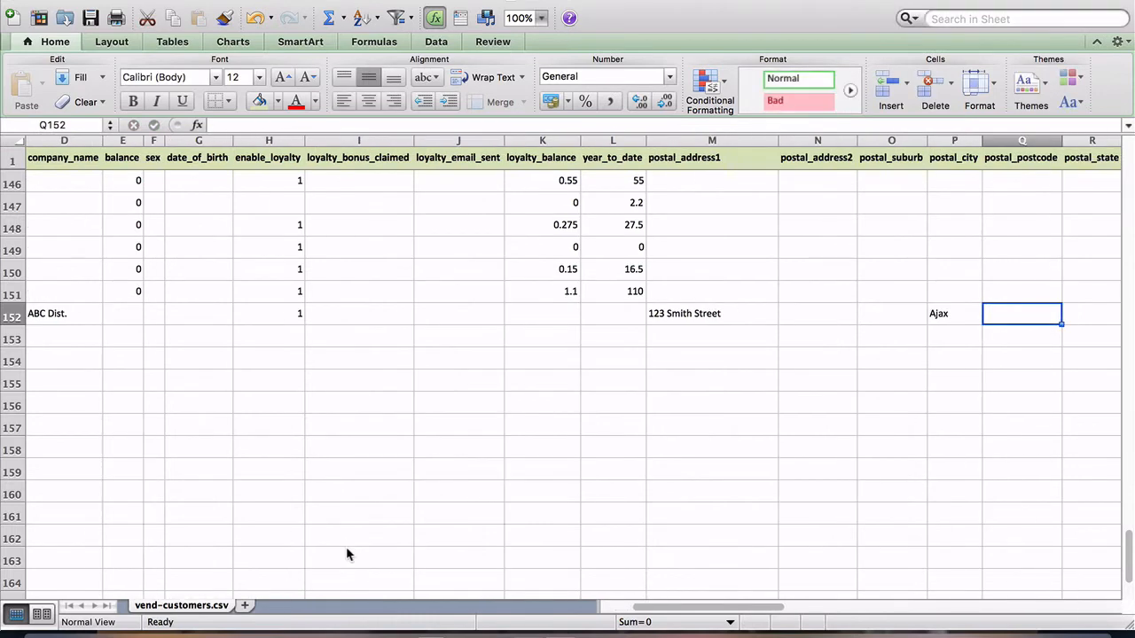
Scroll right along row 152 and enter '613-55' into a cell
scroll(right, 3)
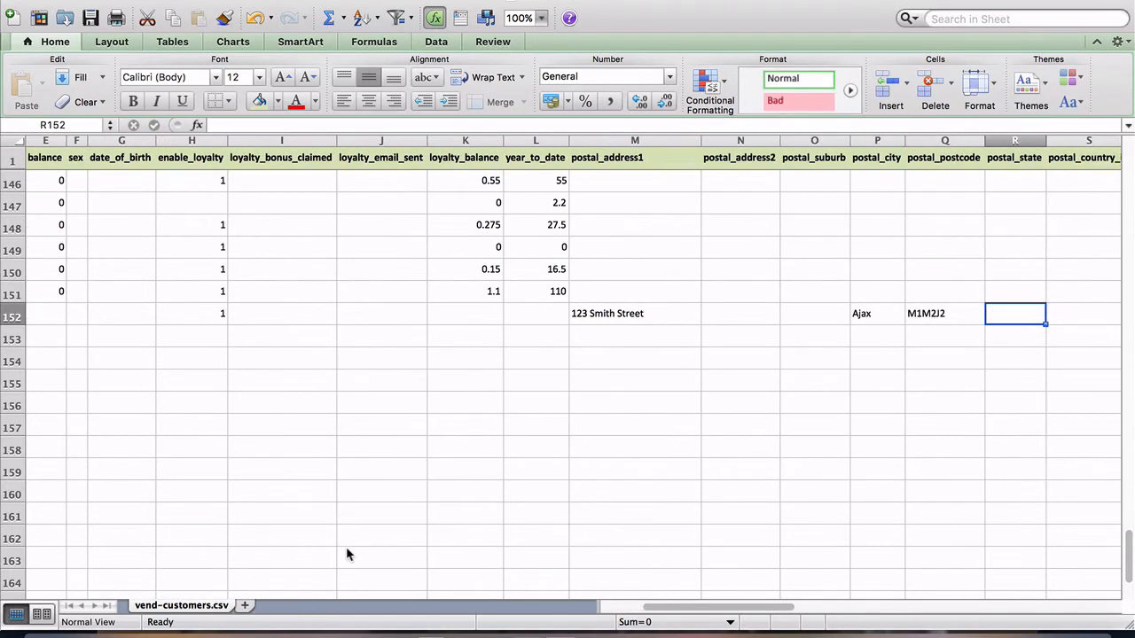
text(613-55)
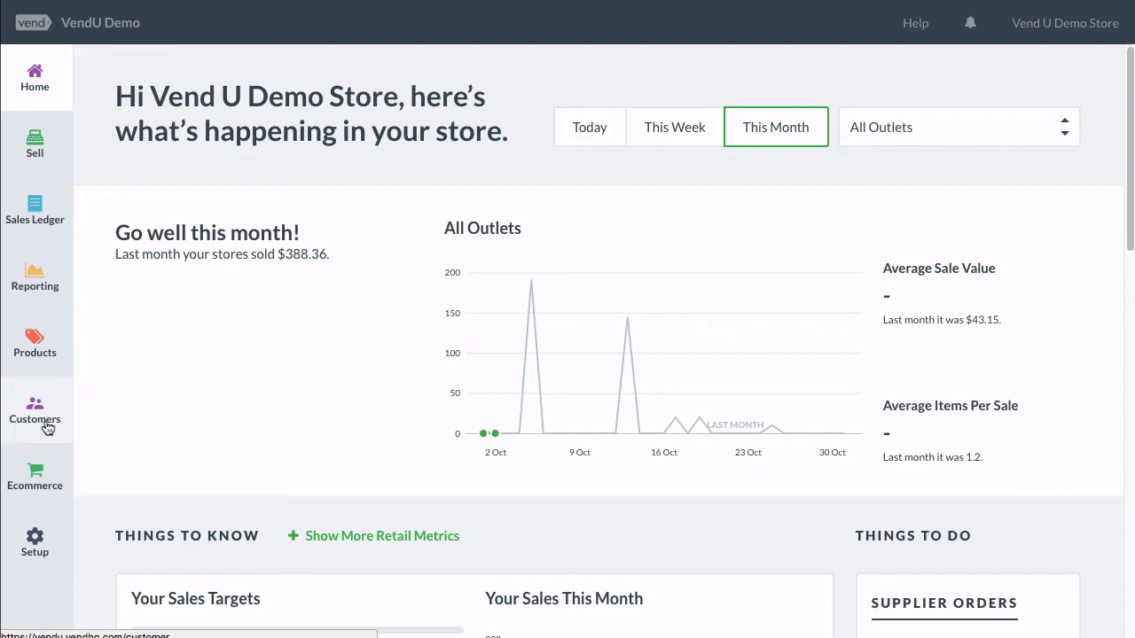
From the dashboard, open Customers and choose Import Customers > Import with CSV
click(34, 412)
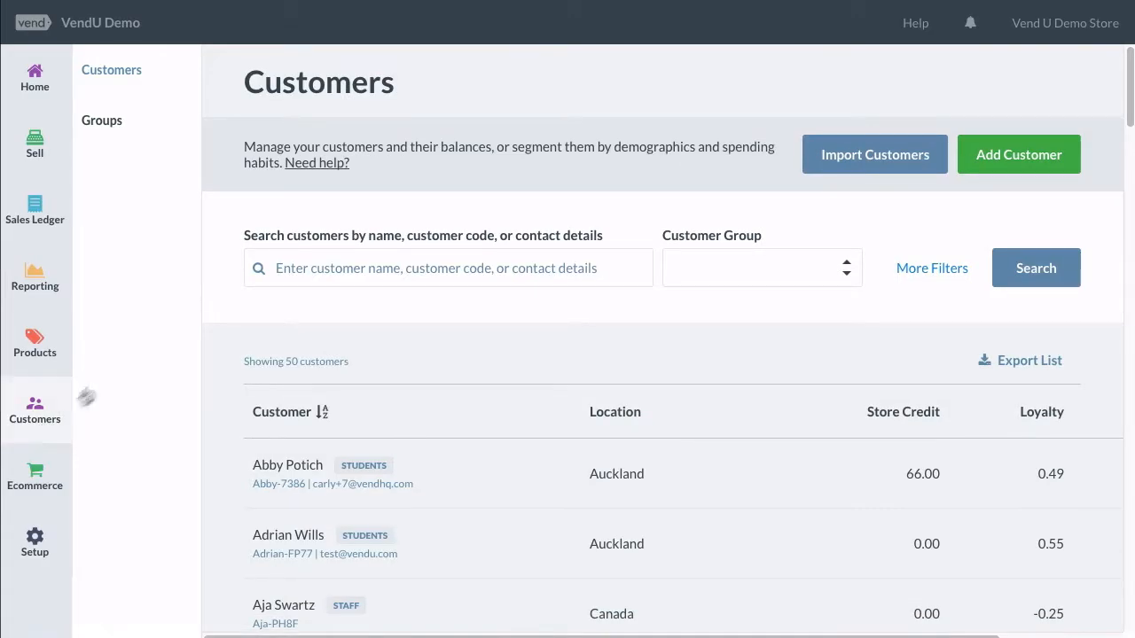
click(874, 154)
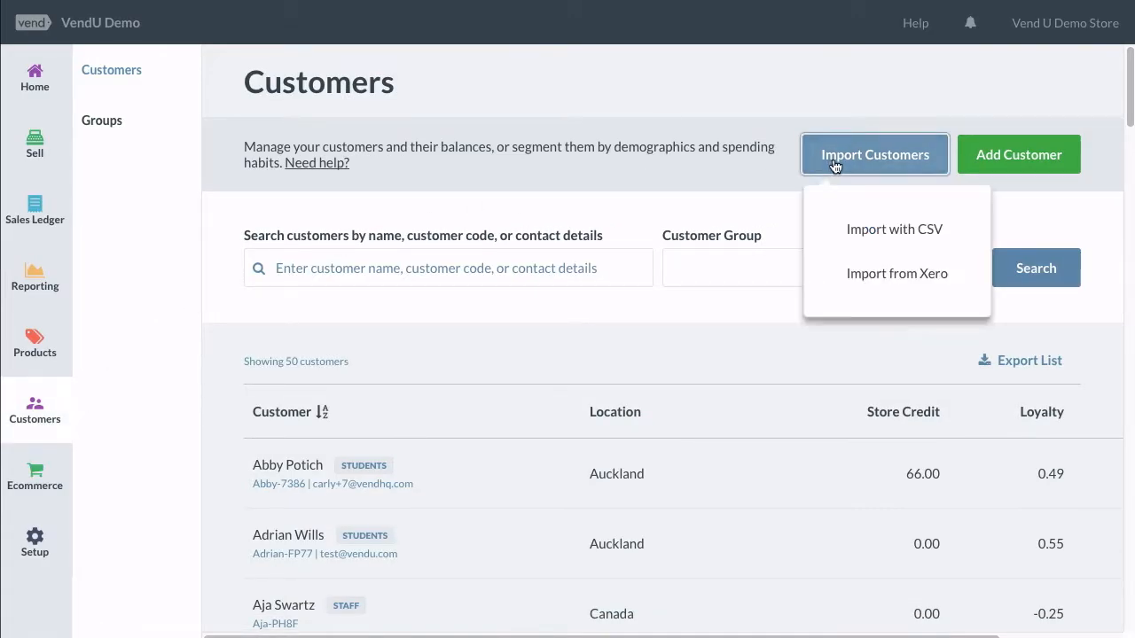
click(893, 229)
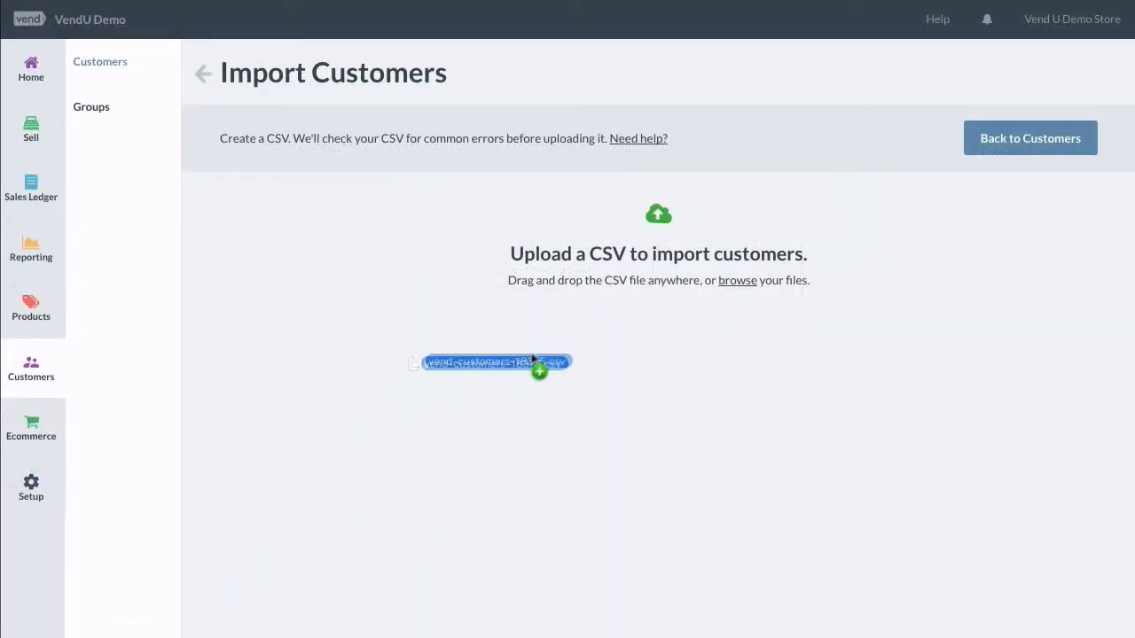
Drop the edited customer CSV onto the page and import its 19 customers
drag(490, 360, 658, 266)
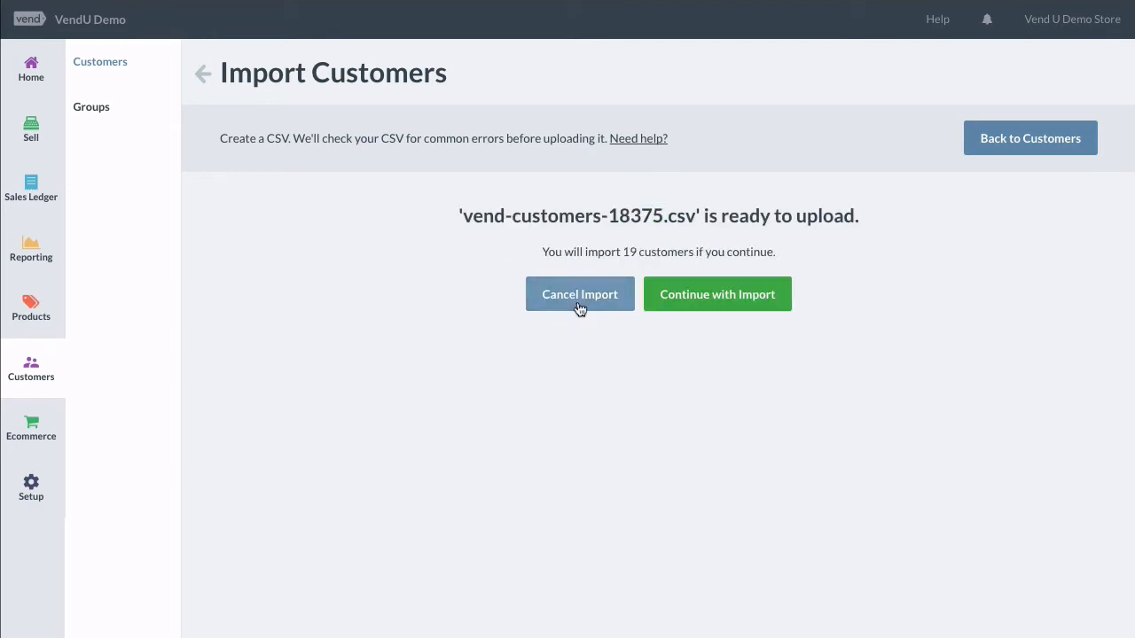
mouse_move(747, 315)
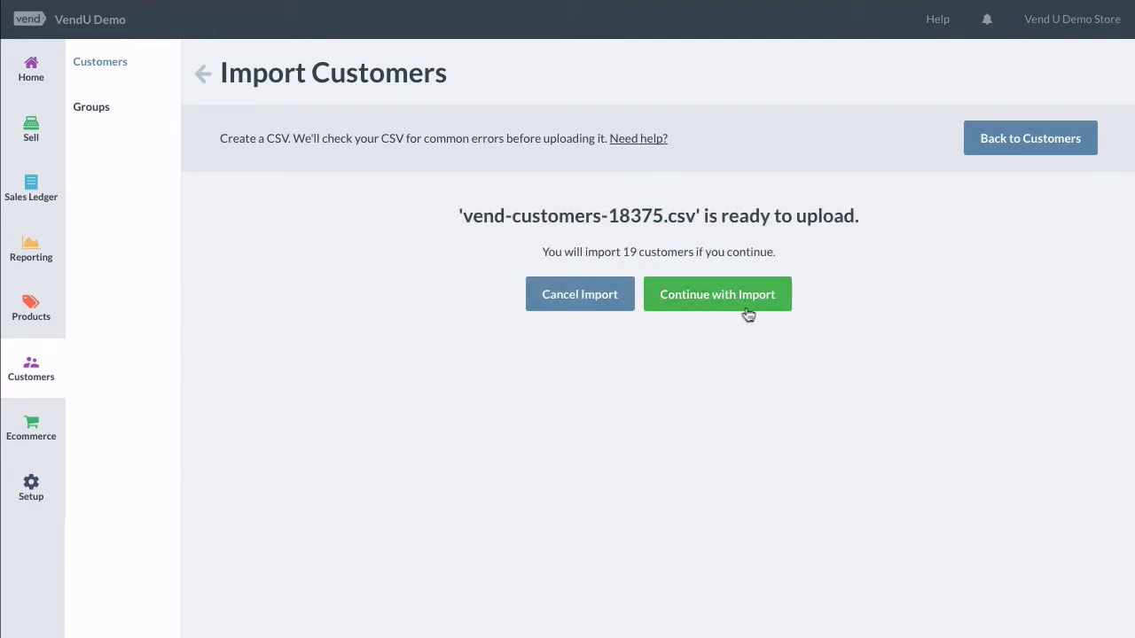
click(716, 294)
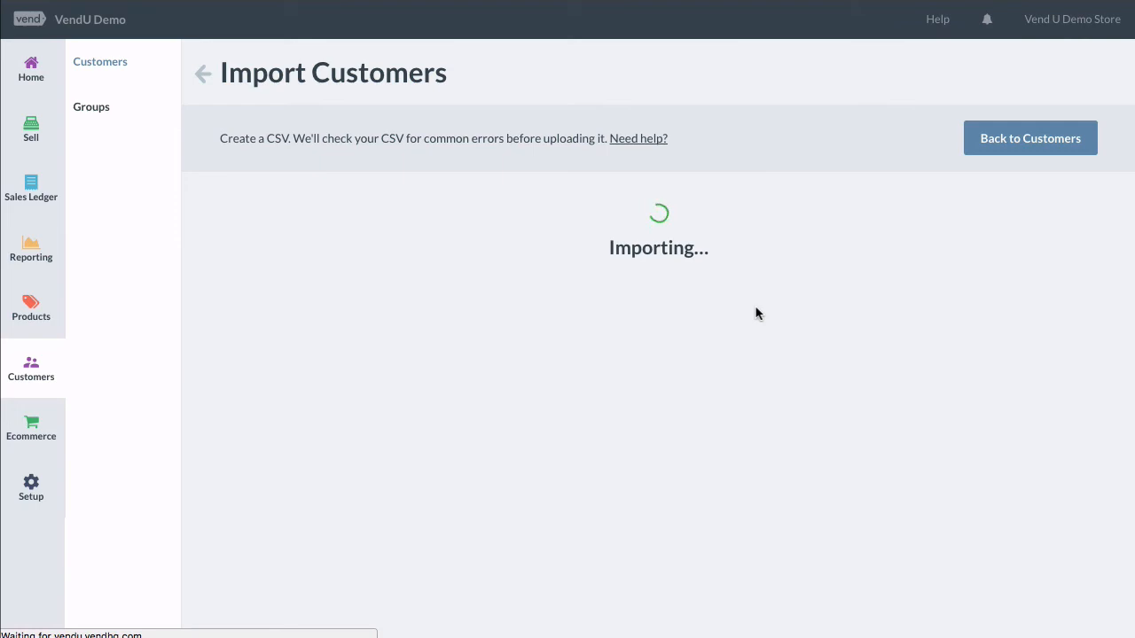